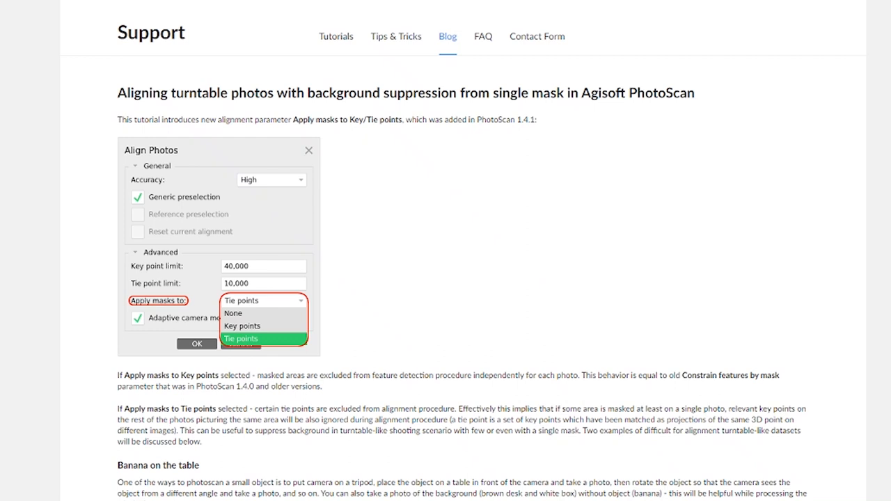
# Scroll the 'Aligning turntable photos' post down to the Banana on the table section and its thumbnails
pyautogui.scroll(-3)
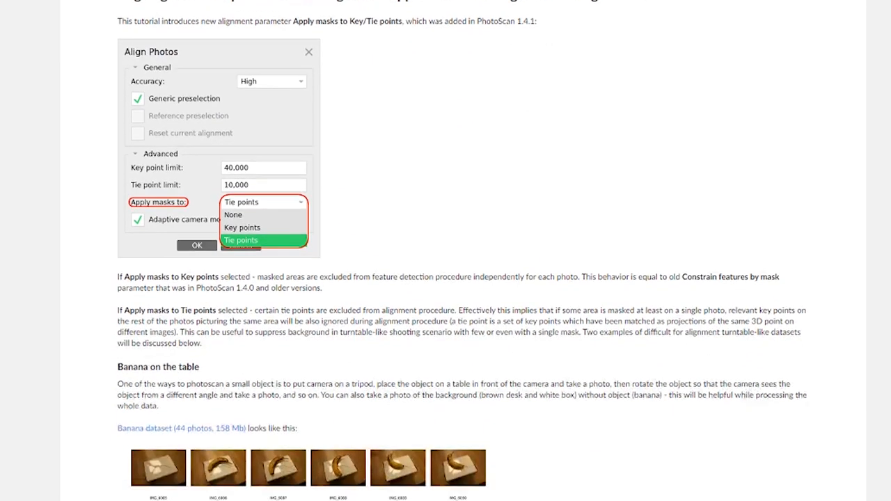
pyautogui.scroll(-3)
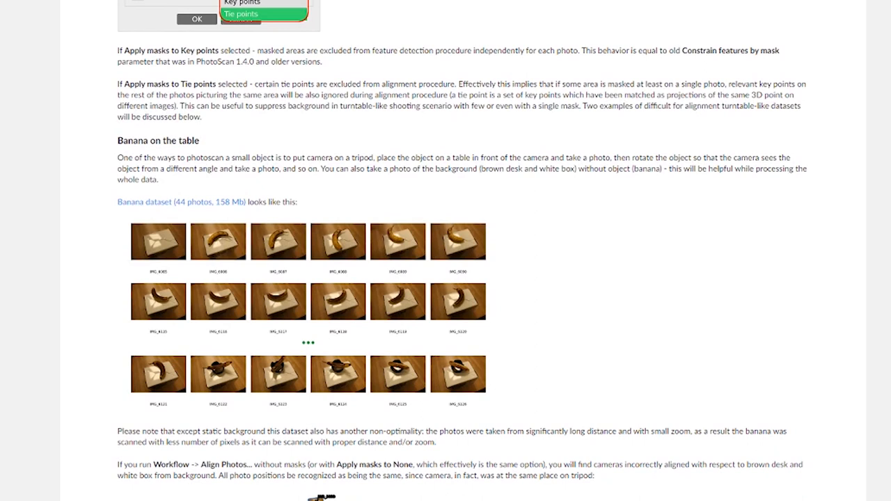
pyautogui.scroll(-3)
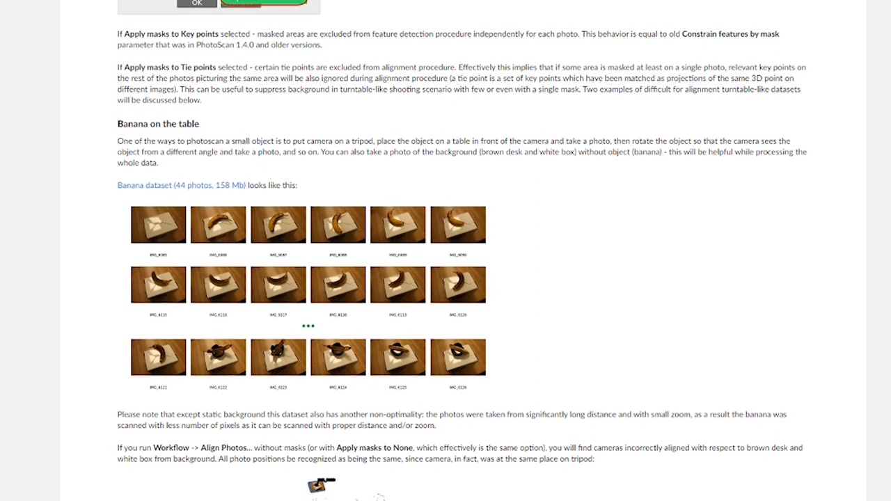
pyautogui.scroll(-3)
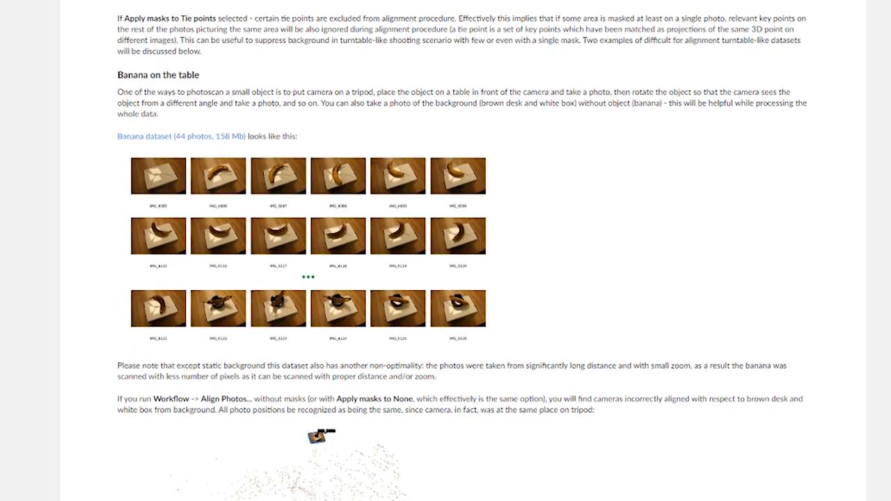
pyautogui.moveTo(236, 170)
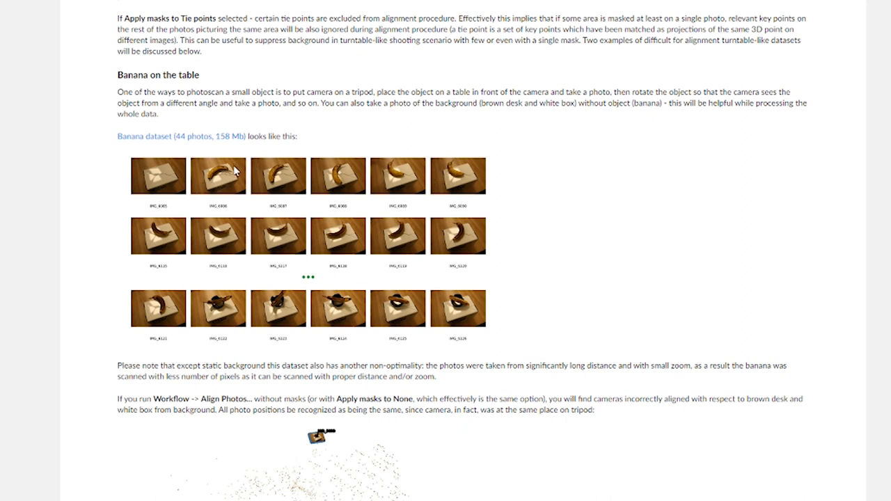
pyautogui.moveTo(464, 239)
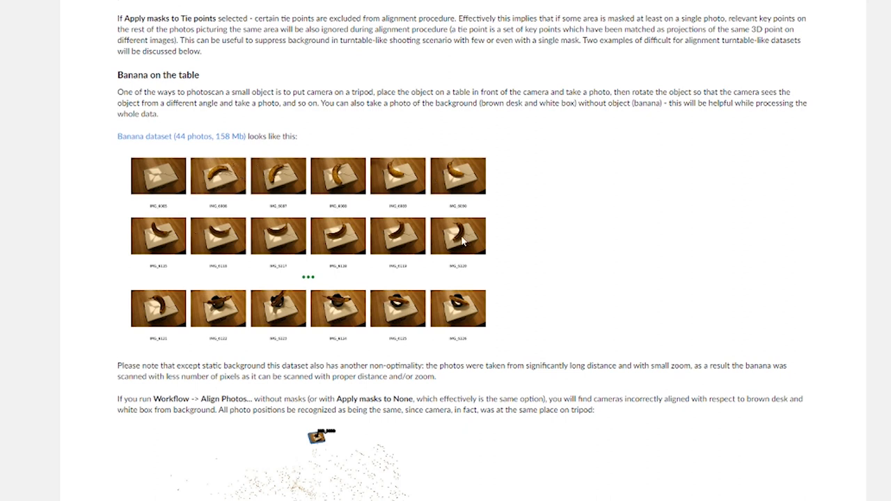
pyautogui.moveTo(556, 317)
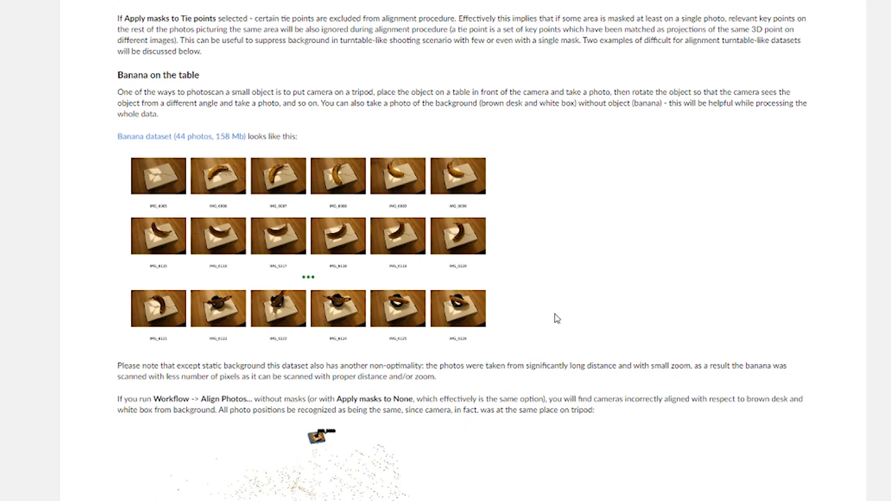
pyautogui.scroll(-3)
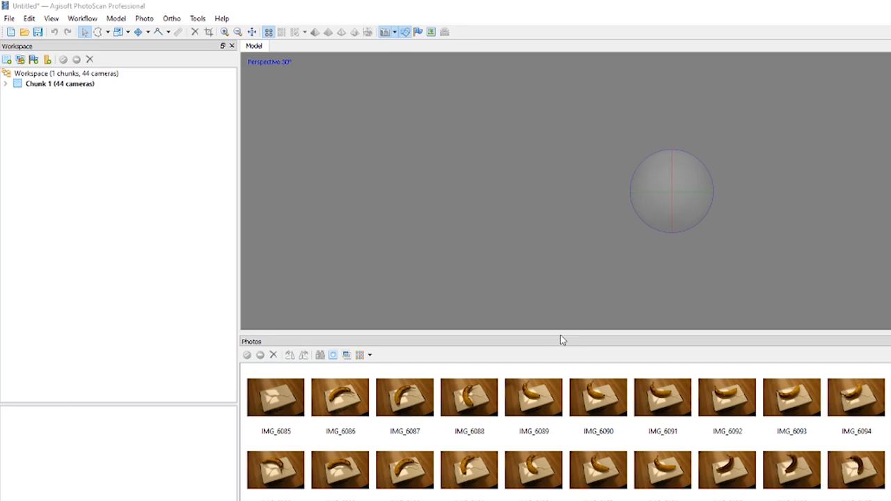
pyautogui.moveTo(218, 384)
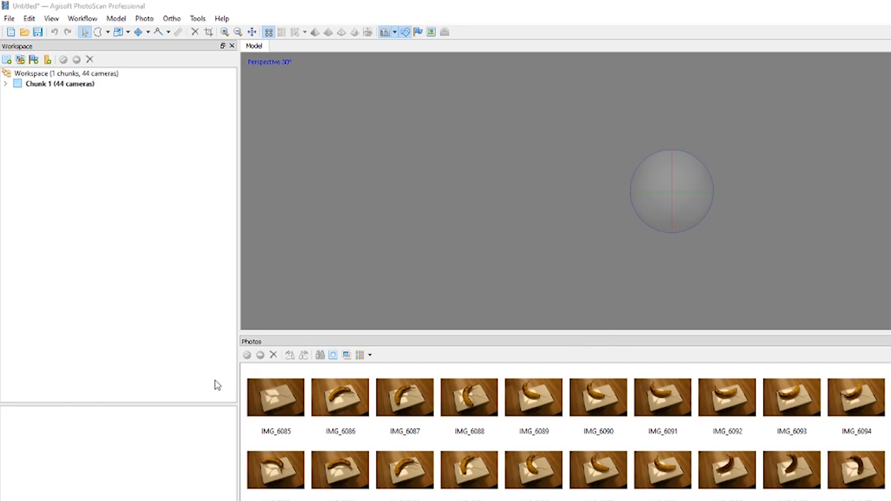
# Open background photo IMG_6085 and choose the rectangle selection tool to mask the full frame
pyautogui.doubleClick(275, 399)
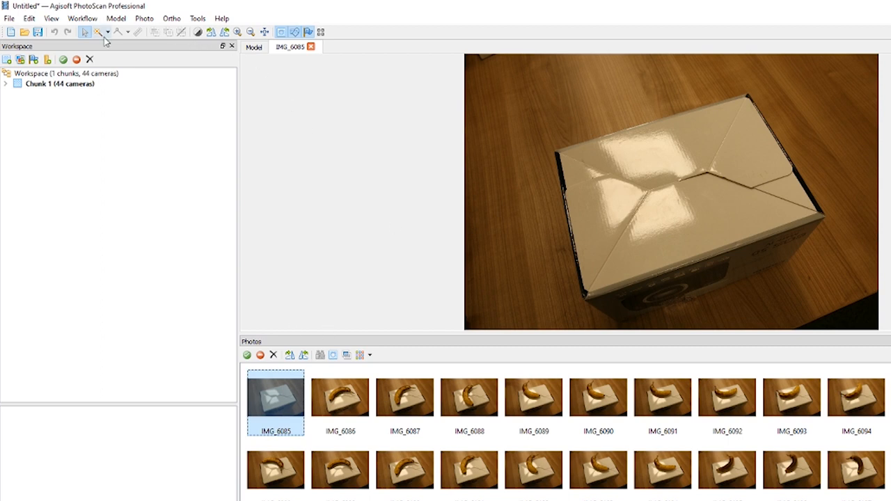
pyautogui.click(106, 32)
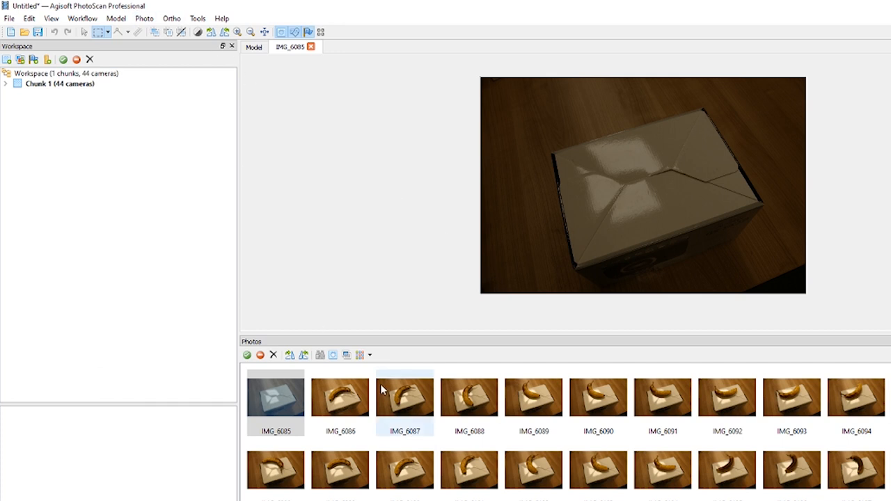
# Run Align Photos at High accuracy with masks applied to tie points on all 44 photos
pyautogui.click(85, 18)
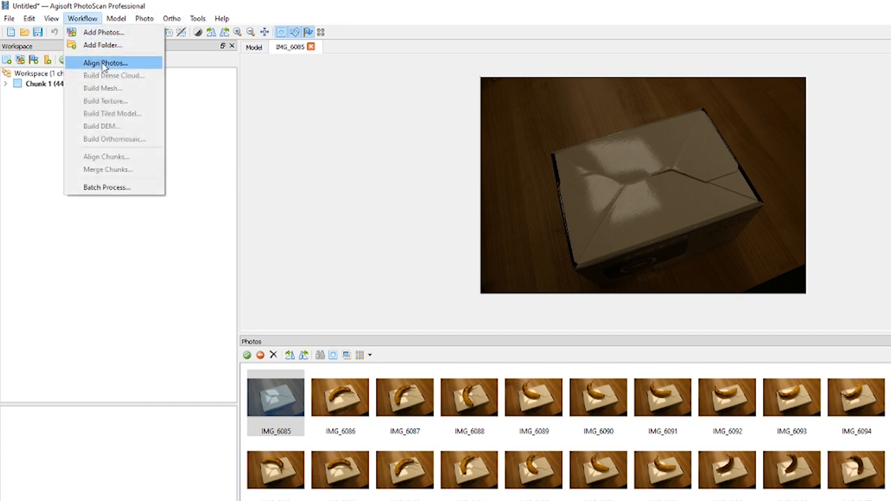
pyautogui.click(109, 63)
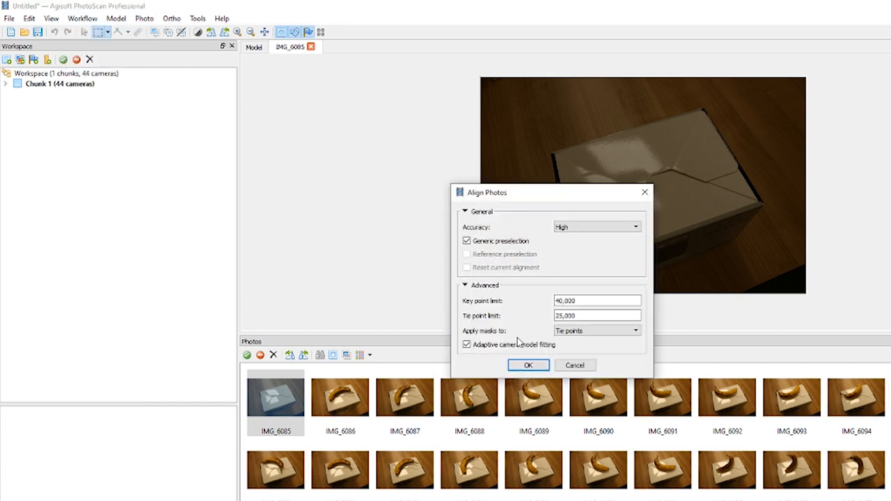
pyautogui.click(528, 365)
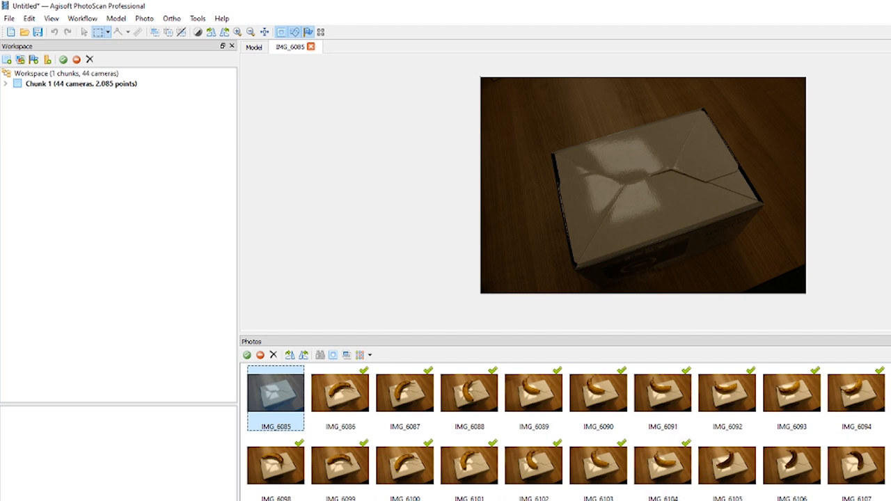
# Scroll the view while setting up a second Align Photos run
pyautogui.scroll(-3)
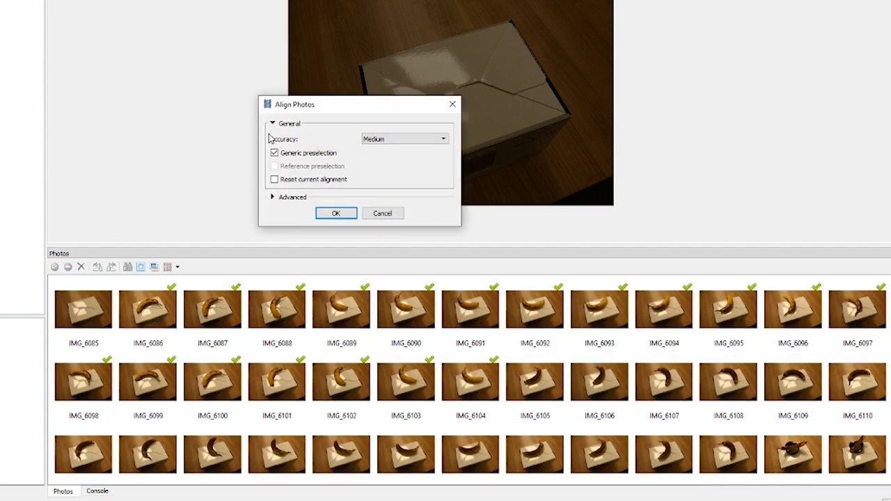
# Re-run alignment with Reset current alignment ticked and Accuracy set to High
pyautogui.click(273, 197)
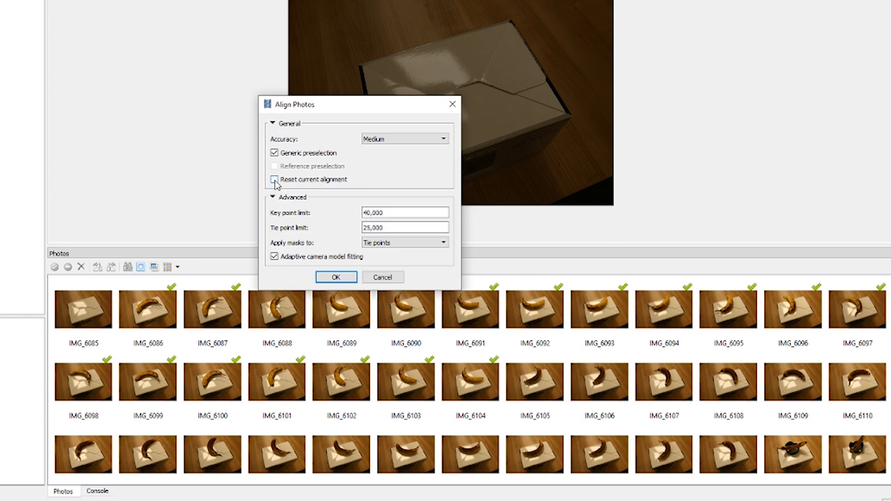
pyautogui.click(273, 179)
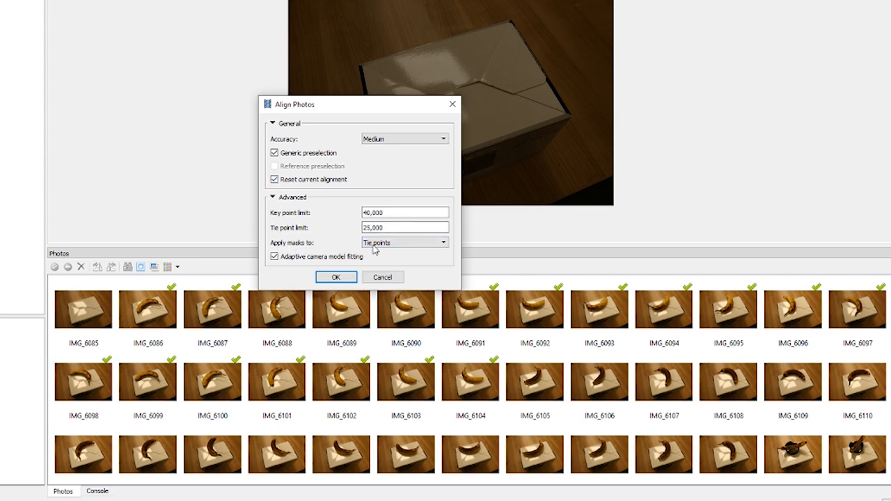
pyautogui.moveTo(389, 151)
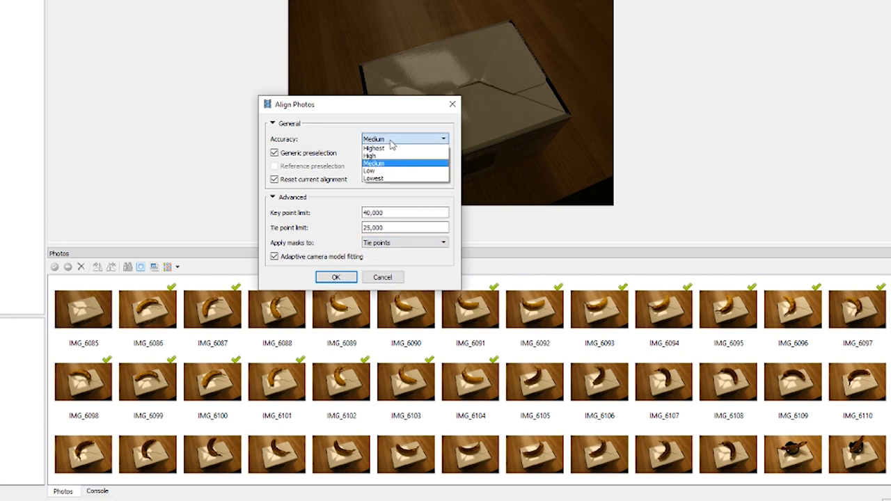
pyautogui.click(385, 156)
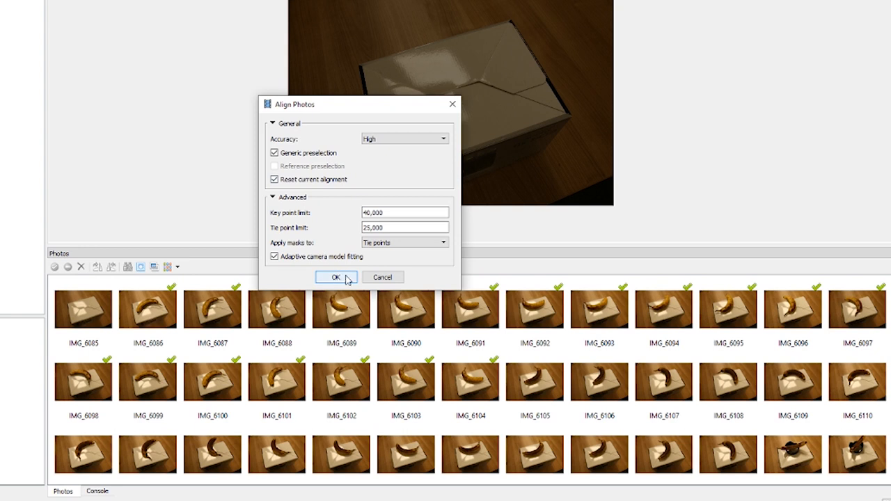
pyautogui.click(337, 277)
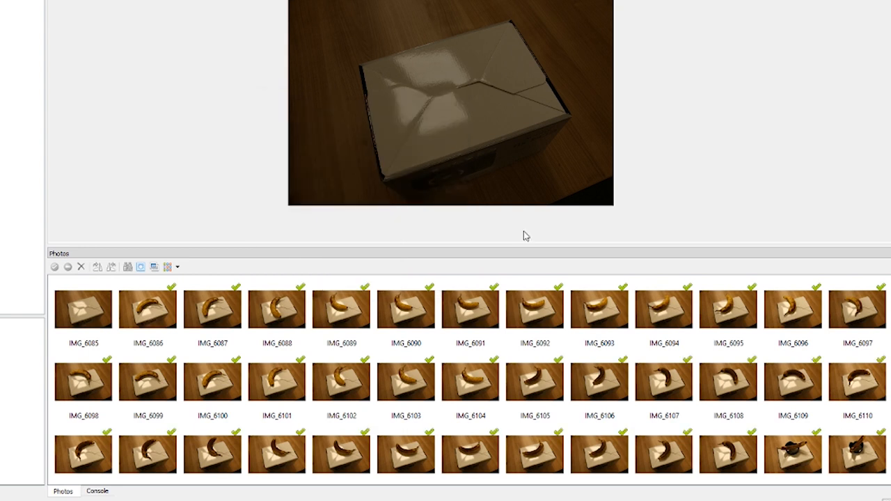
pyautogui.click(532, 311)
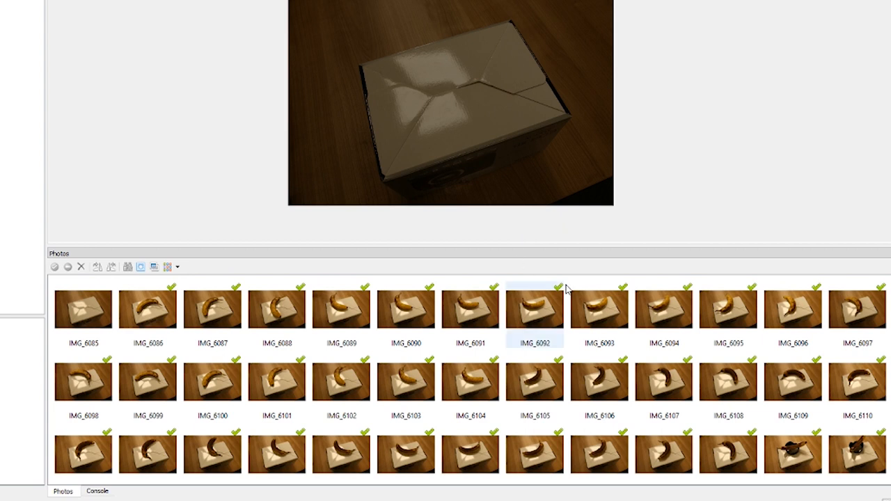
pyautogui.click(666, 384)
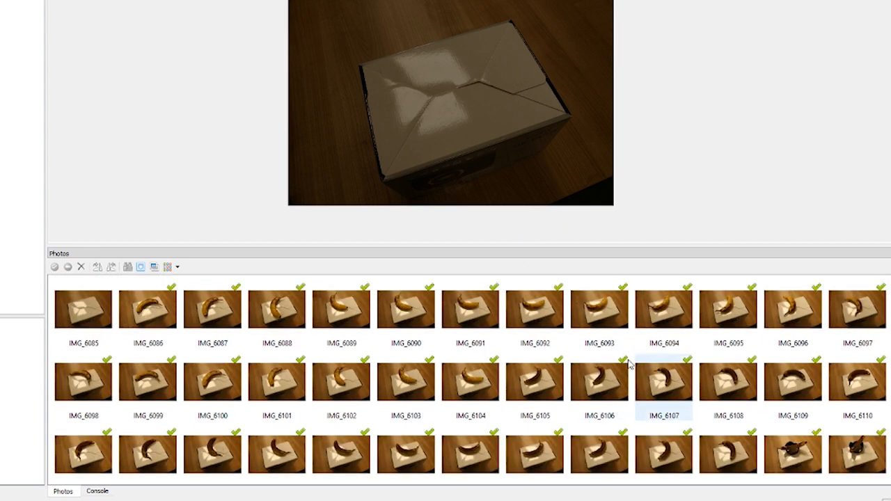
pyautogui.click(598, 309)
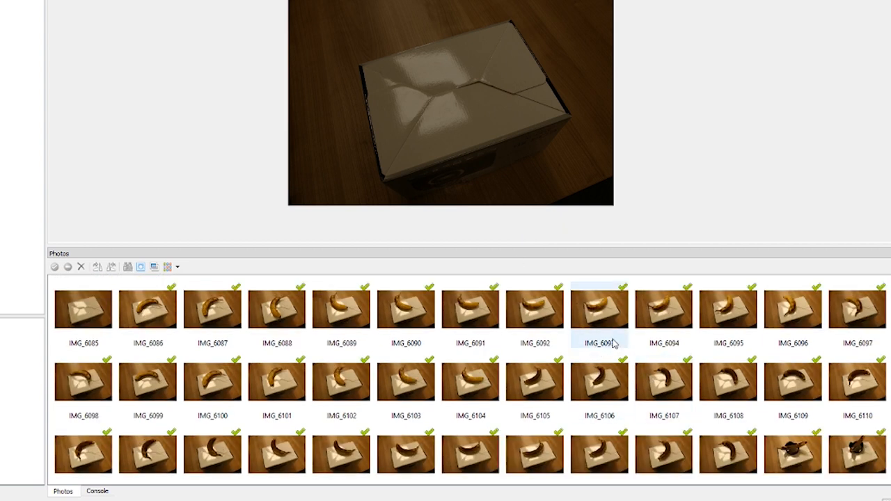
pyautogui.click(662, 387)
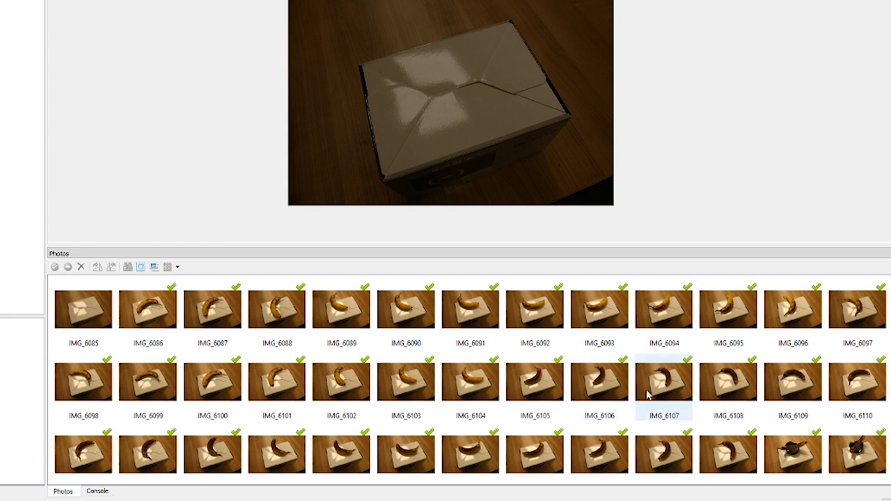
pyautogui.click(84, 312)
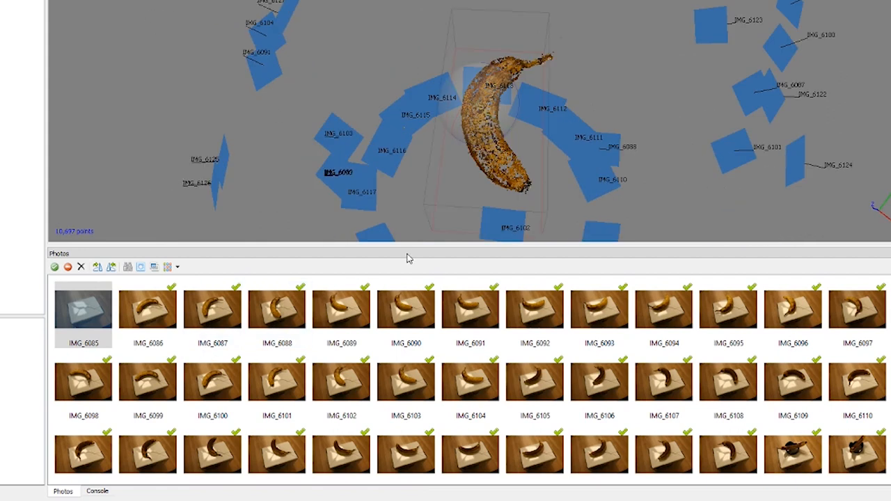
pyautogui.moveTo(490, 139)
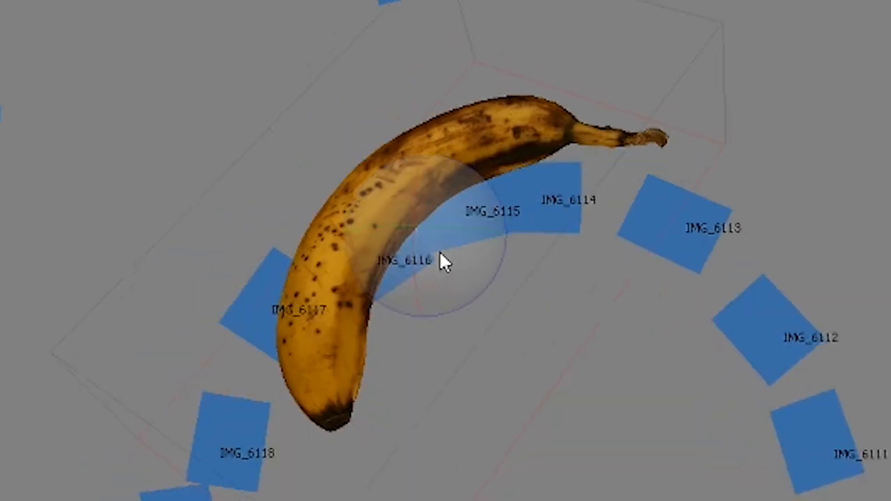
# Orbit the textured banana model to view it among the aligned camera markers
pyautogui.moveTo(443, 262); pyautogui.dragTo(476, 250)
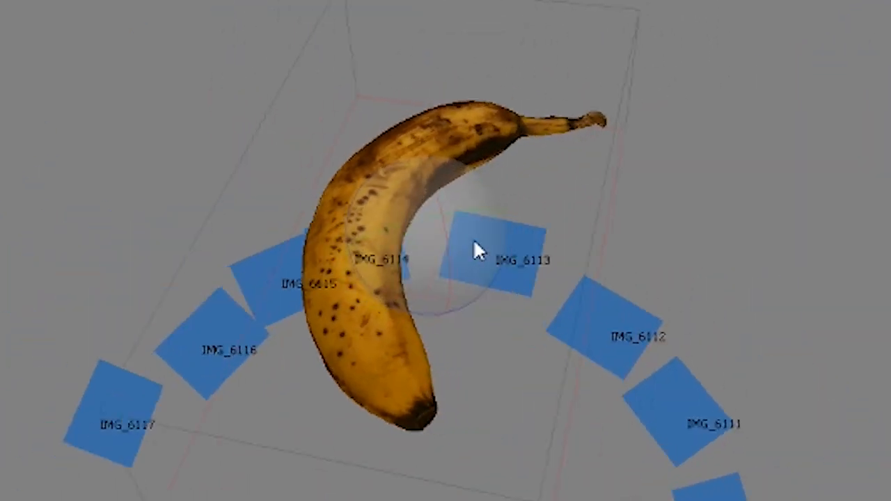